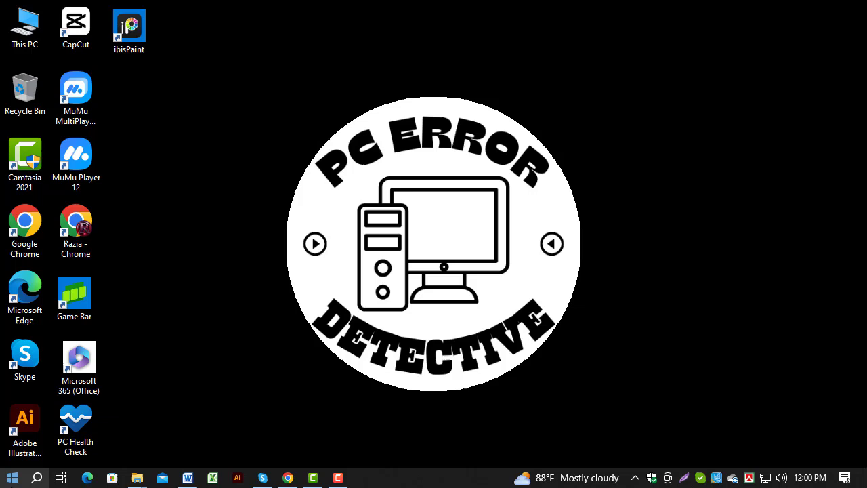
mouse_move(10, 477)
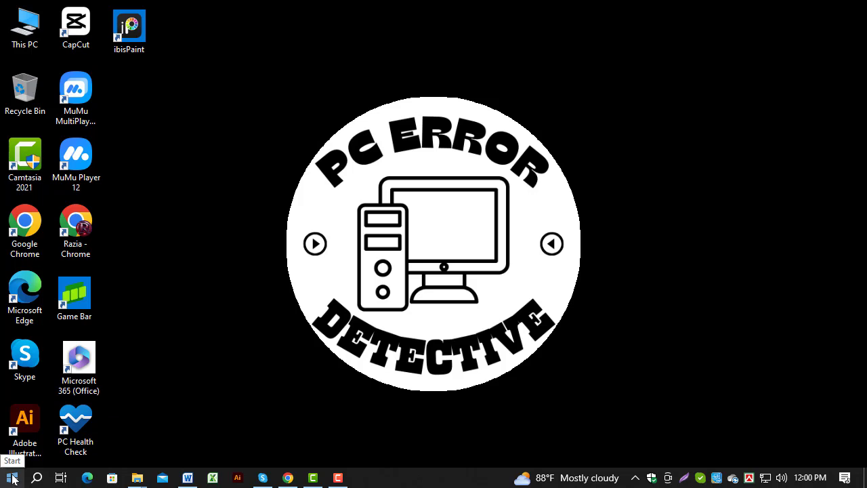
Bring up the Start button's quick-link menu of system tools.
right_click(12, 477)
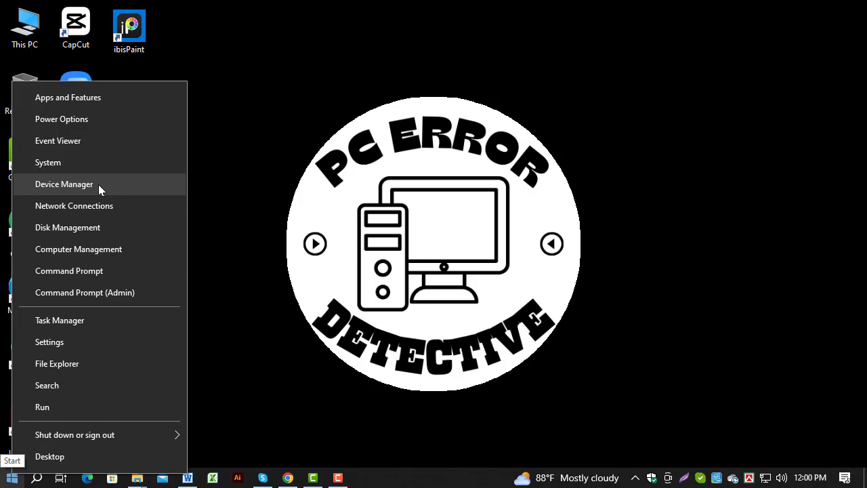
Launch Device Manager and show the context menu for Intel(R) HD Graphics under Display adapters.
click(64, 184)
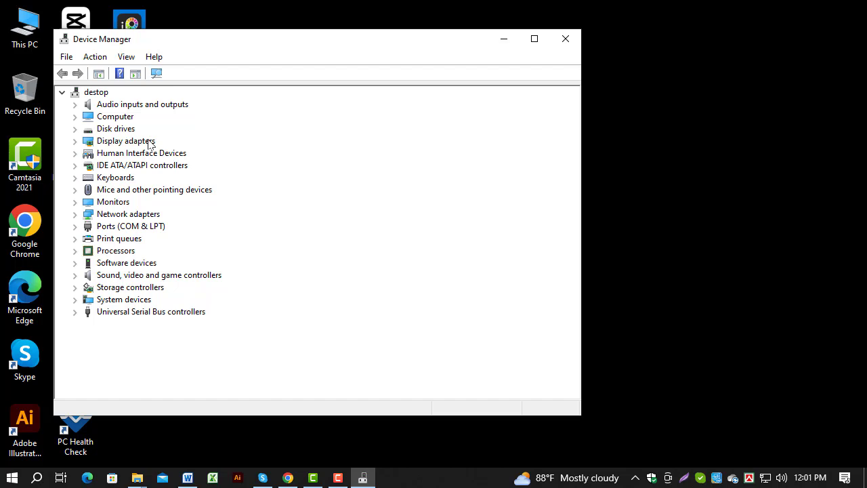
right_click(141, 152)
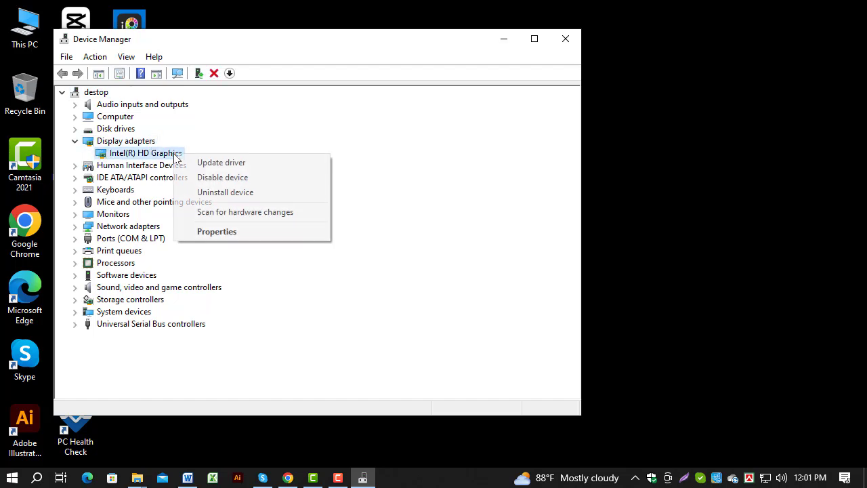
mouse_move(220, 163)
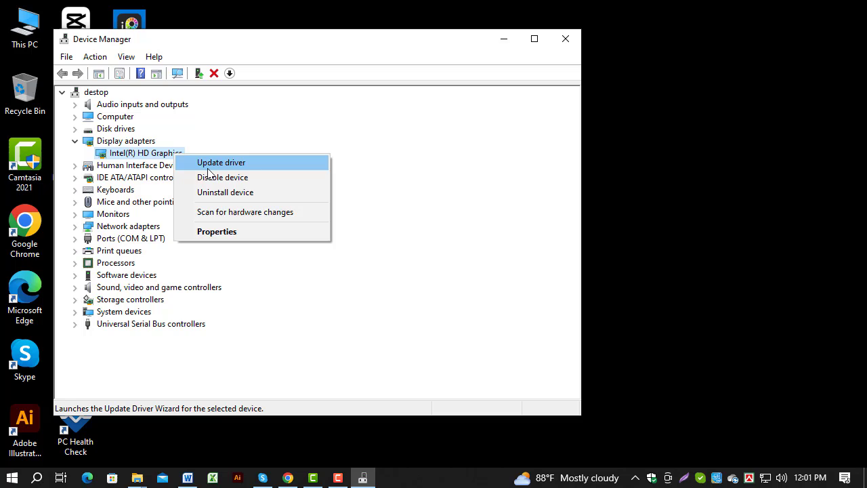
mouse_move(225, 192)
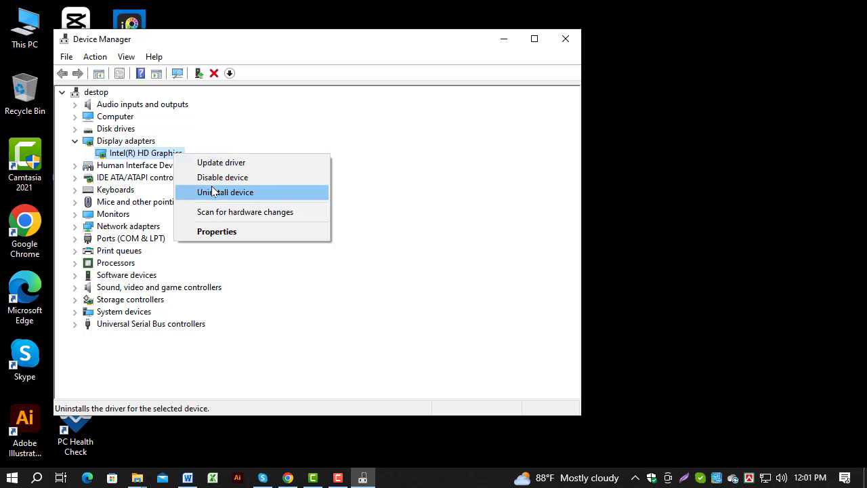
Show Intel(R) HD Graphics Properties on the Driver tab with version 10.18.10.4358.
click(216, 231)
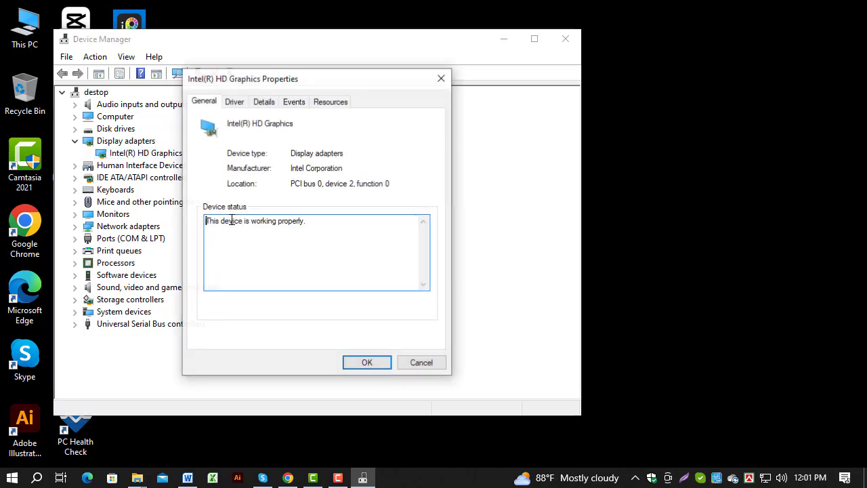
click(233, 101)
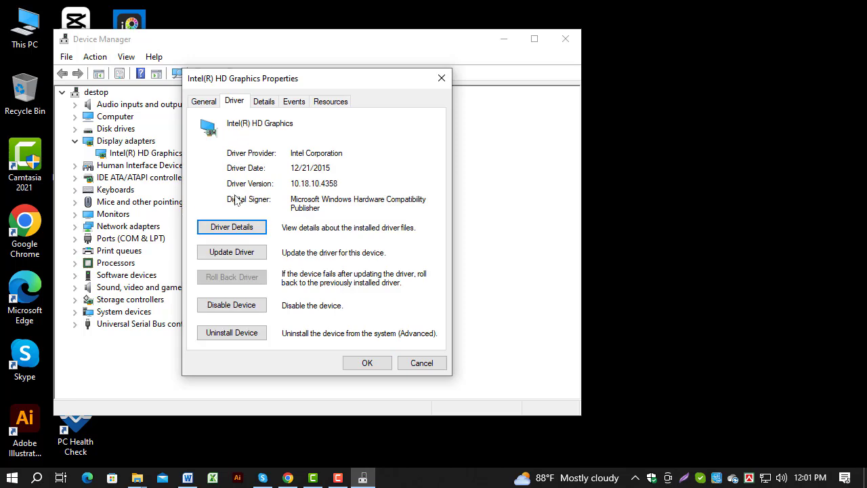
mouse_move(290, 261)
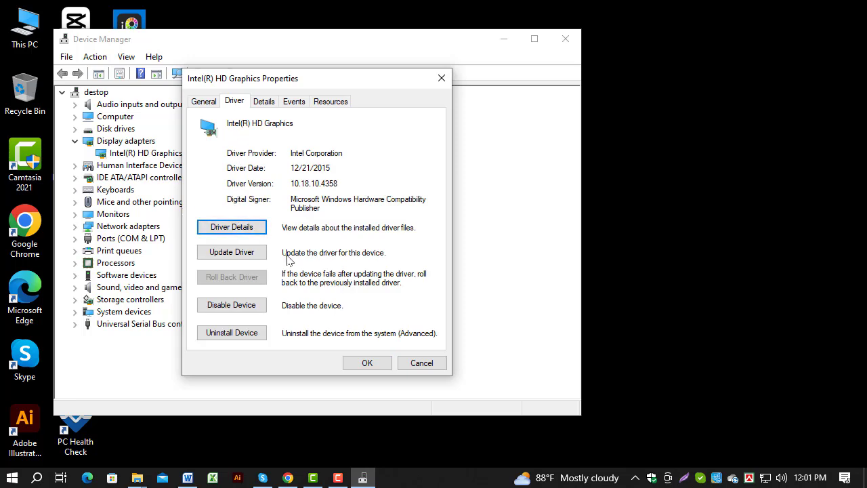